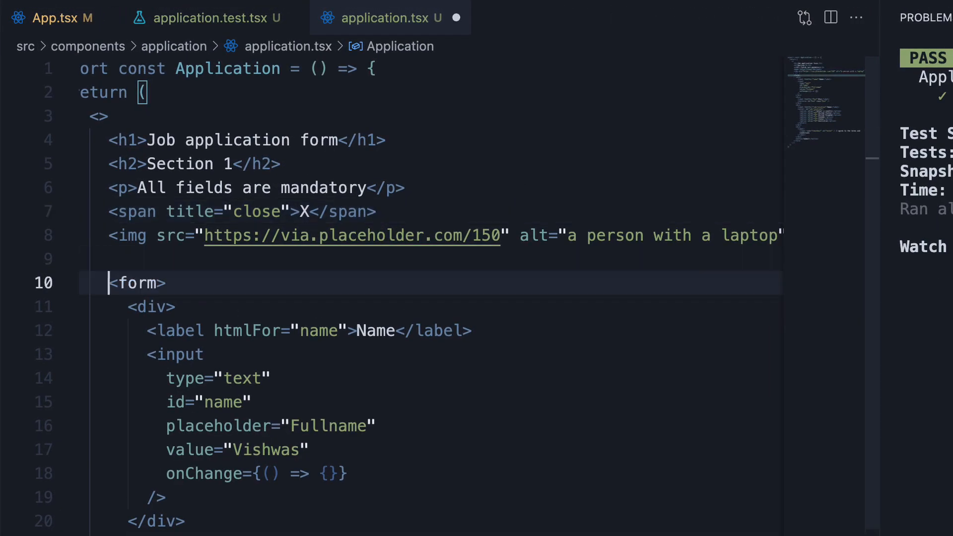
# - Add <div data-testid="custom-element">Custom HTML element</div> above the form in application.tsx and save
pyautogui.write('<')
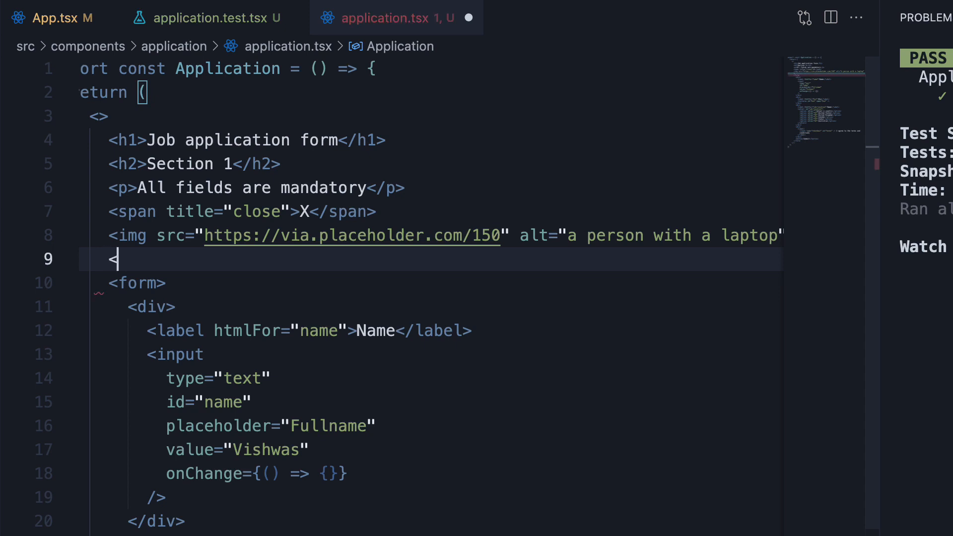
pyautogui.write('div></div>')
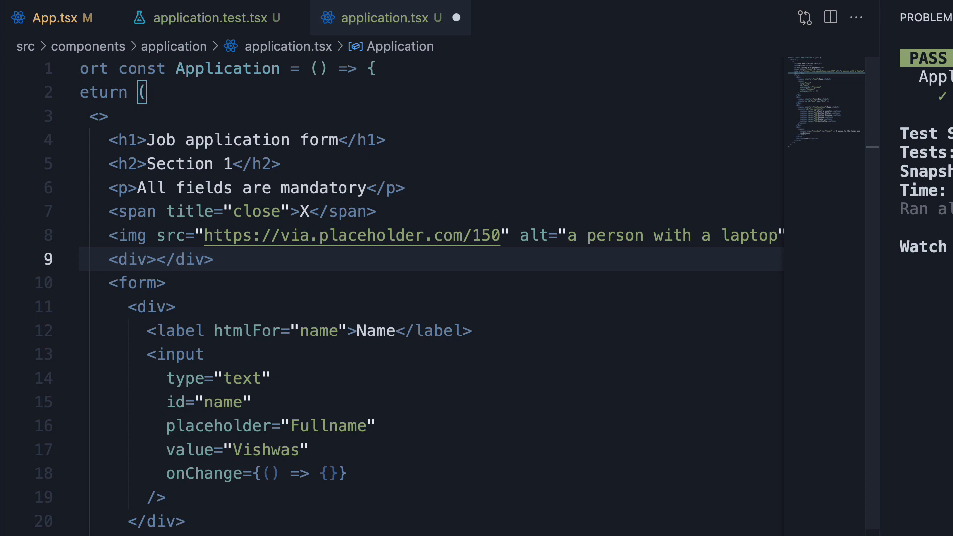
pyautogui.write('Custom HTML element')
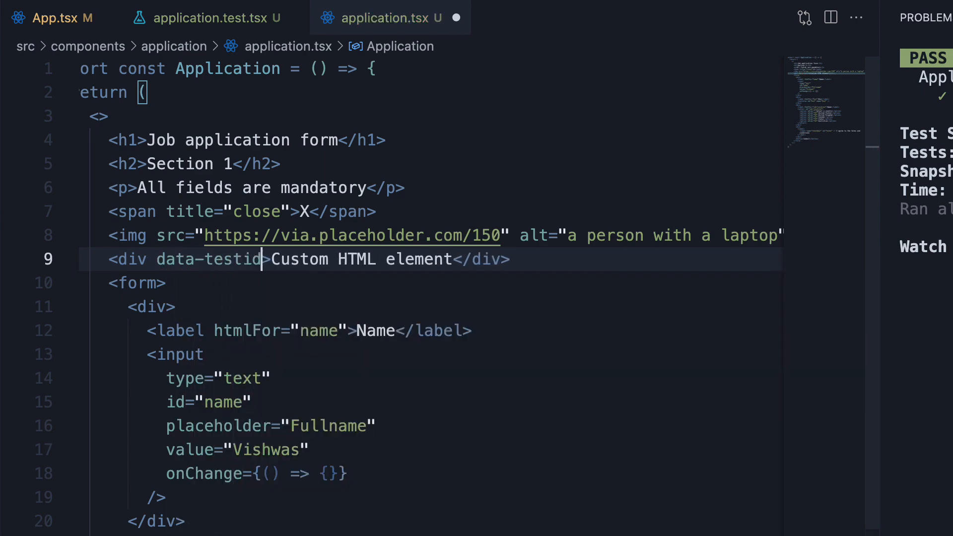
pyautogui.write('=')
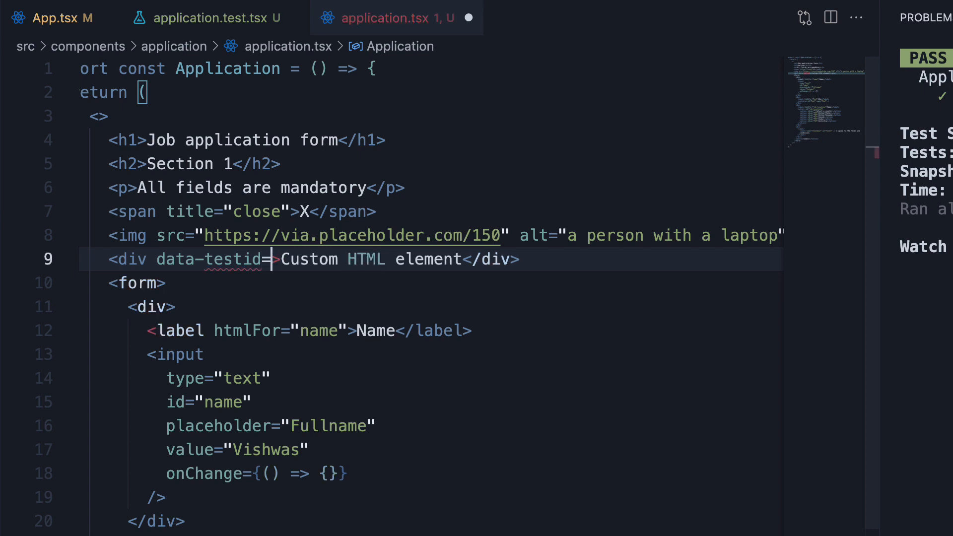
pyautogui.write("'custom-l")
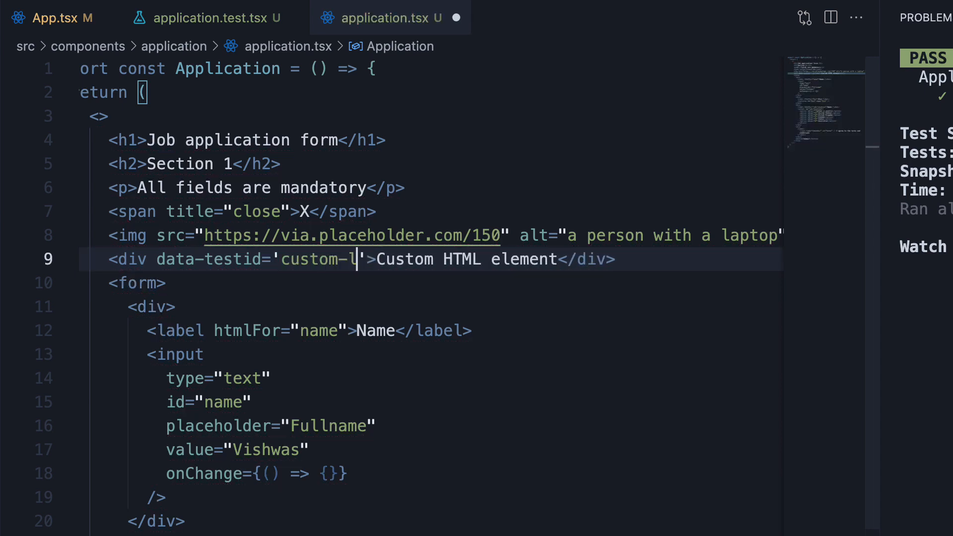
pyautogui.write('element"')
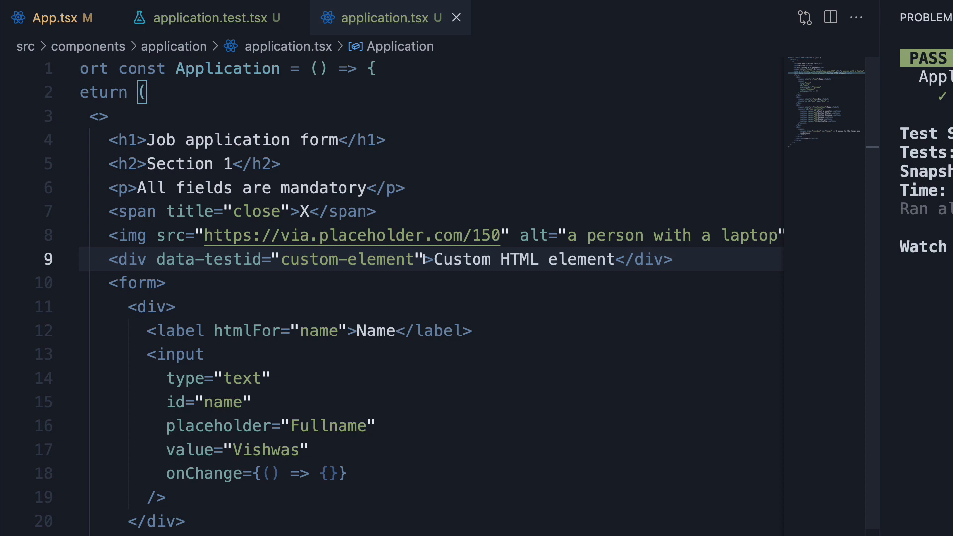
# - In application.test.tsx, add const customElement = screen.getByTestId('custom-element')
pyautogui.click(210, 18)
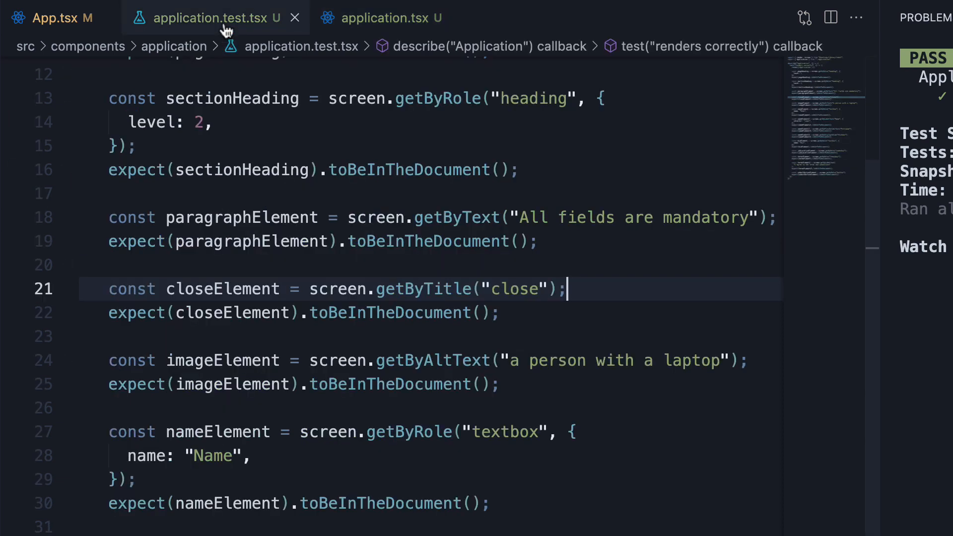
pyautogui.press('enter')
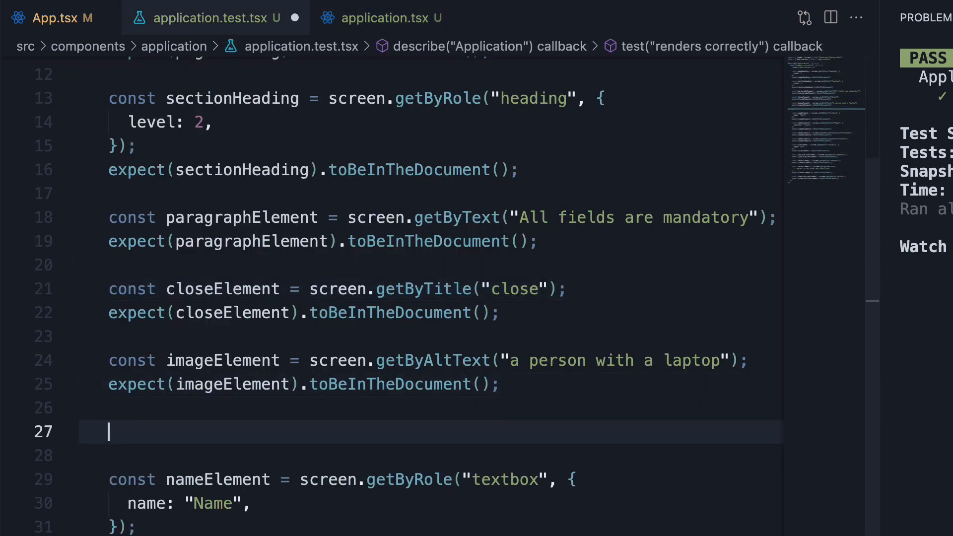
pyautogui.write('c')
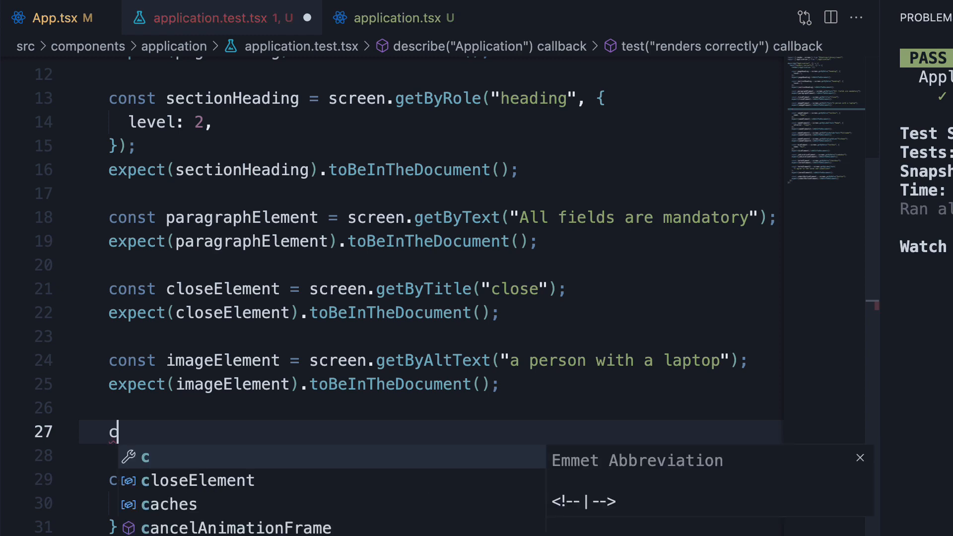
pyautogui.write('onst customElement')
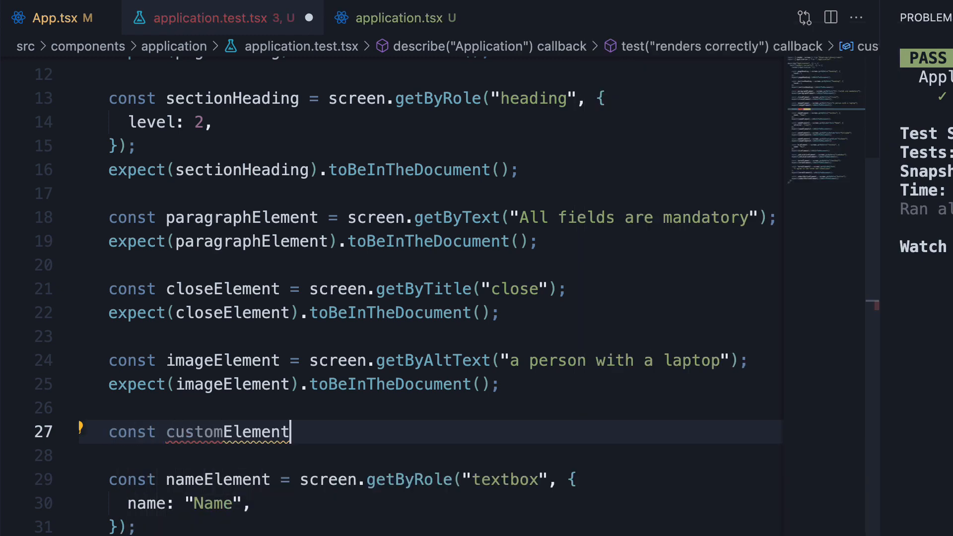
pyautogui.write('= screen.get')
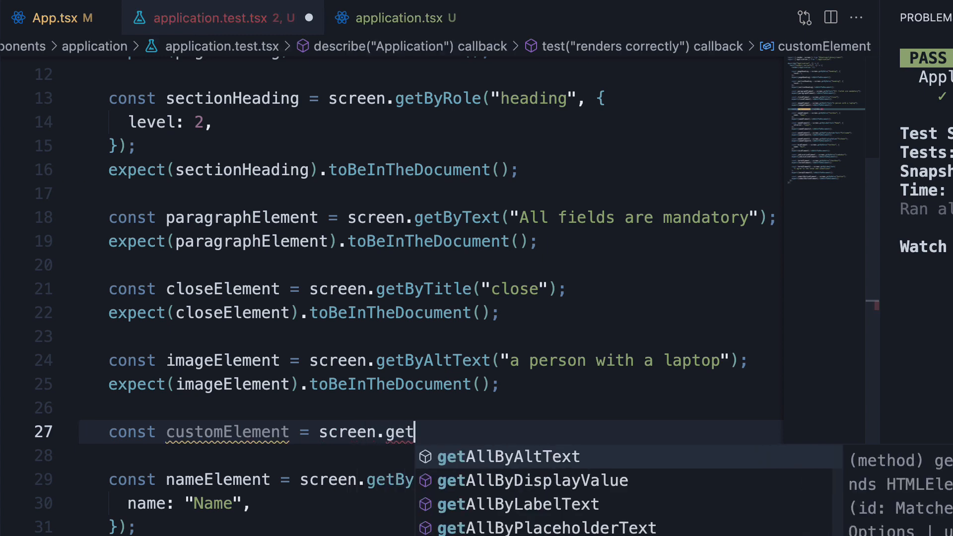
pyautogui.write("ByTestId('custom-element")
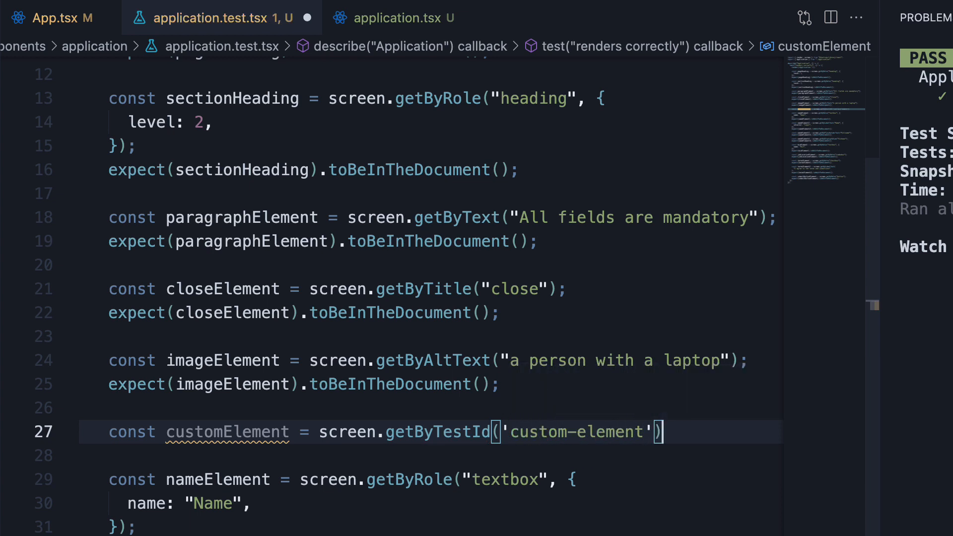
pyautogui.write('expect(')
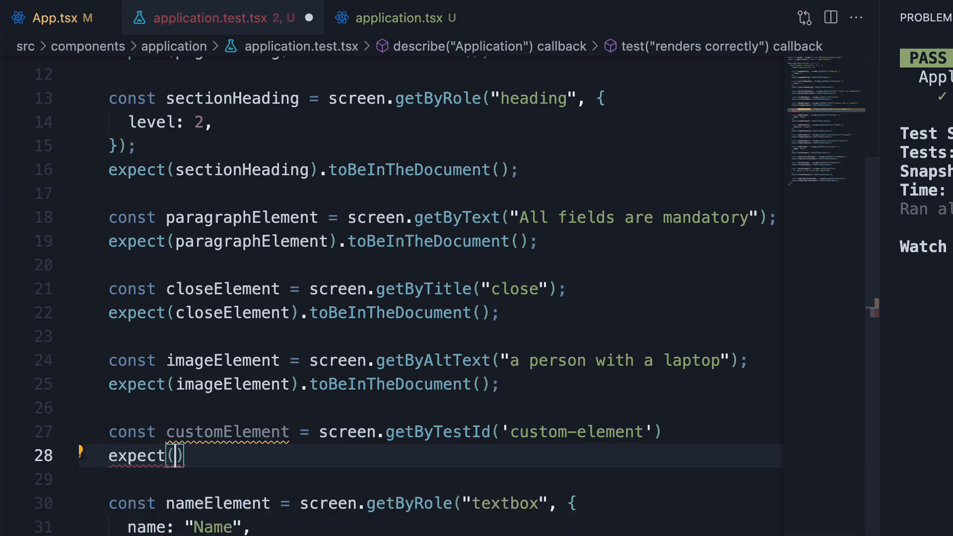
# - Assert expect(customElement).toBeInTheDocument() so the test suite passes
pyautogui.write('customElement')
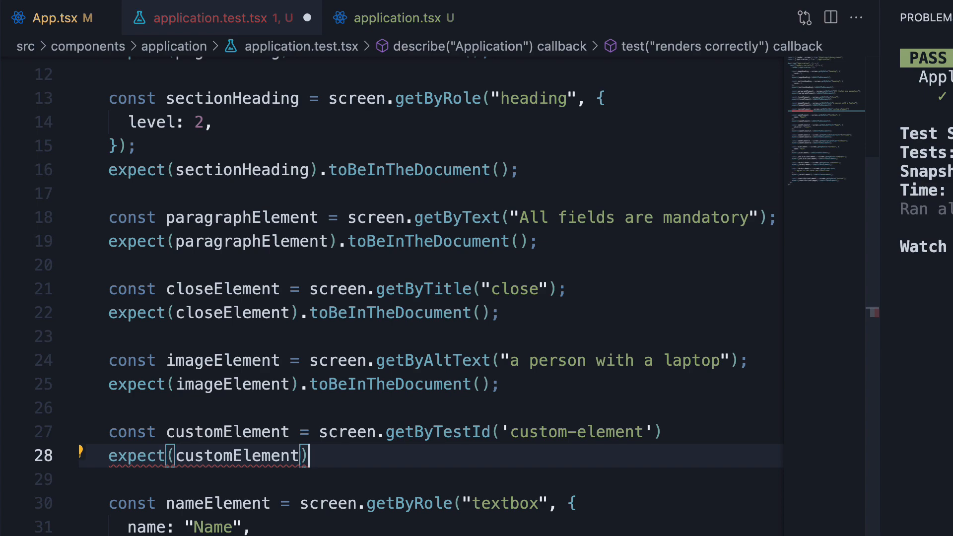
pyautogui.write('.tobe')
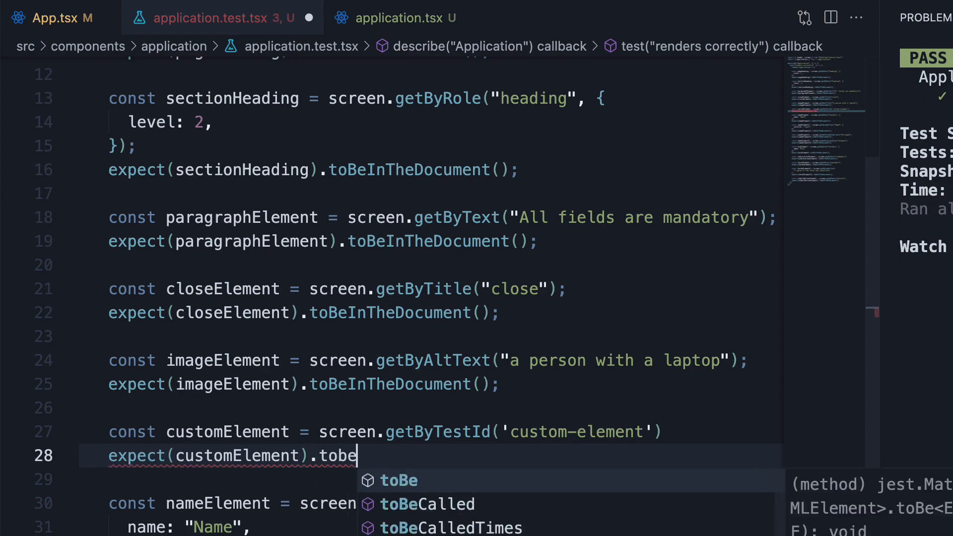
pyautogui.press('Tab')
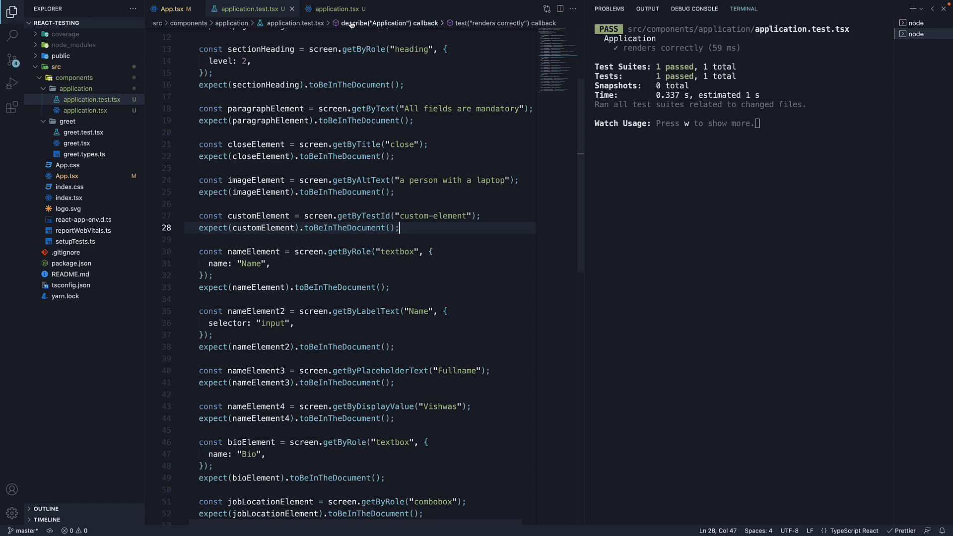
# - Switch back to application.tsx to view the custom-element div
pyautogui.click(333, 9)
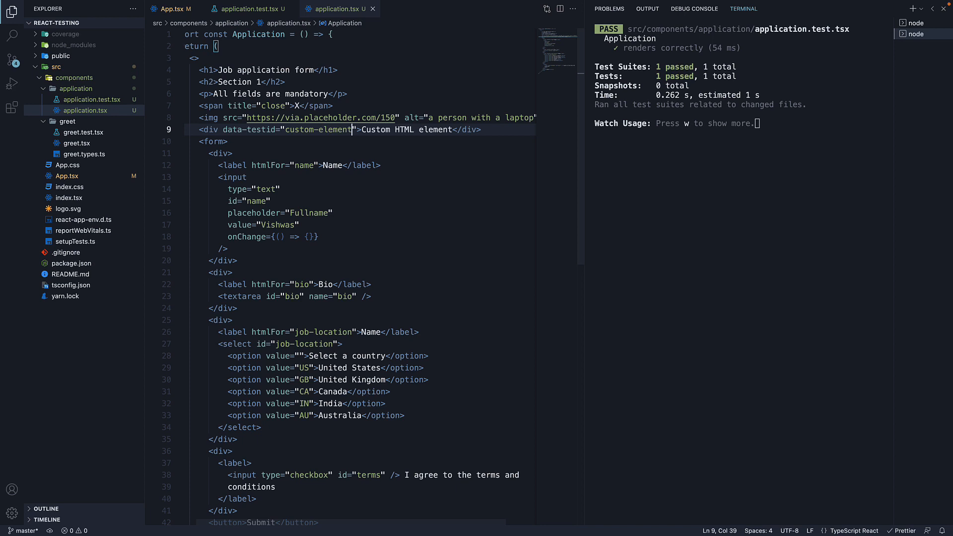
# - Highlight the data-testid attribute, then return to application.test.tsx showing the getByTestId check
pyautogui.click(255, 129)
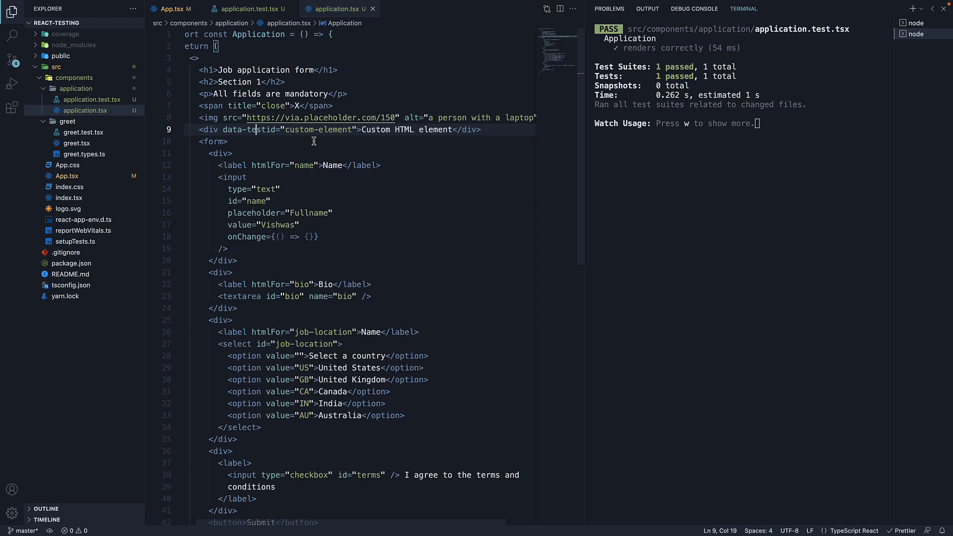
pyautogui.moveTo(277, 141)
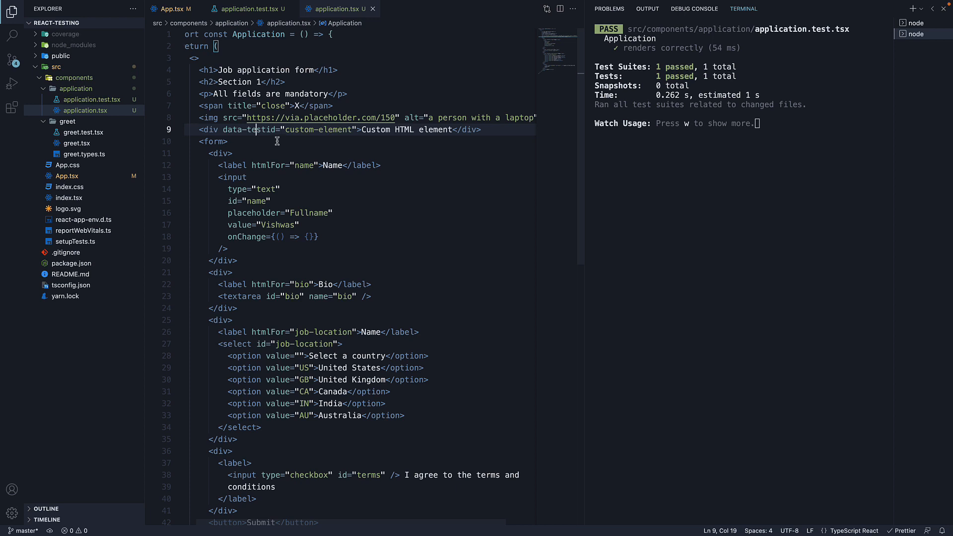
pyautogui.click(249, 9)
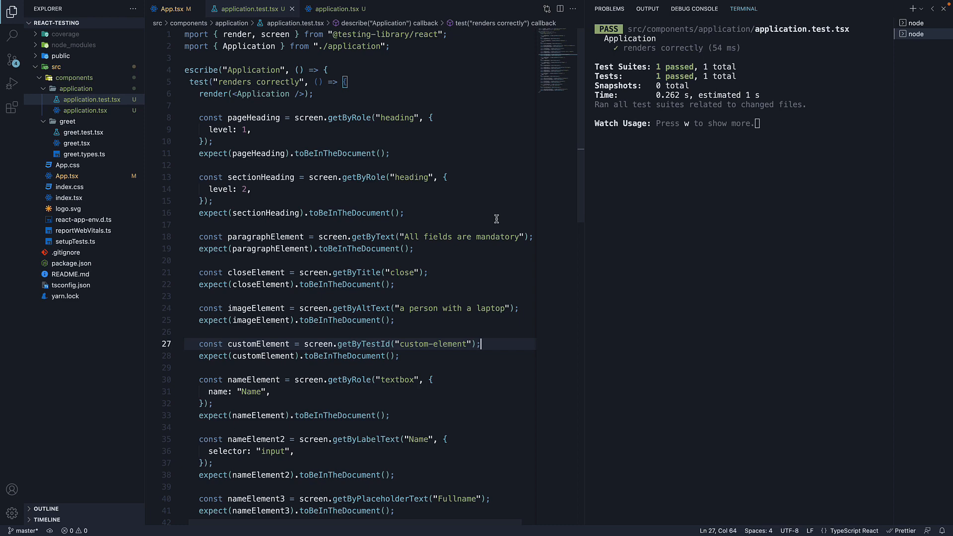
pyautogui.scroll(-3)
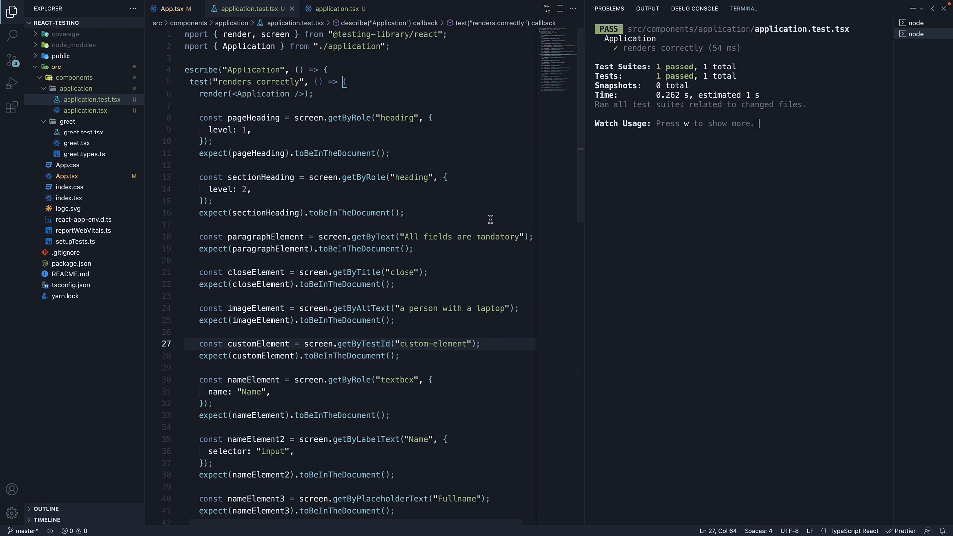
pyautogui.click(479, 249)
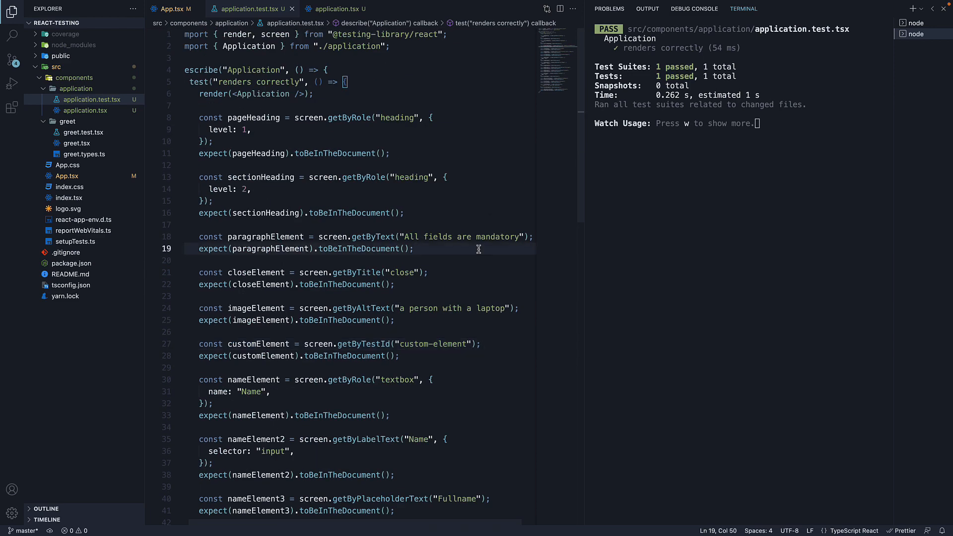
pyautogui.click(414, 249)
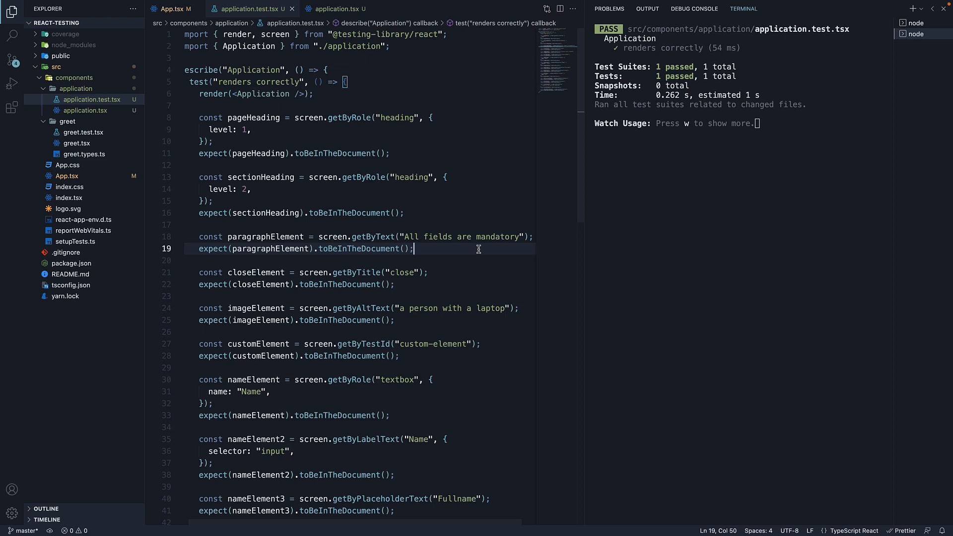